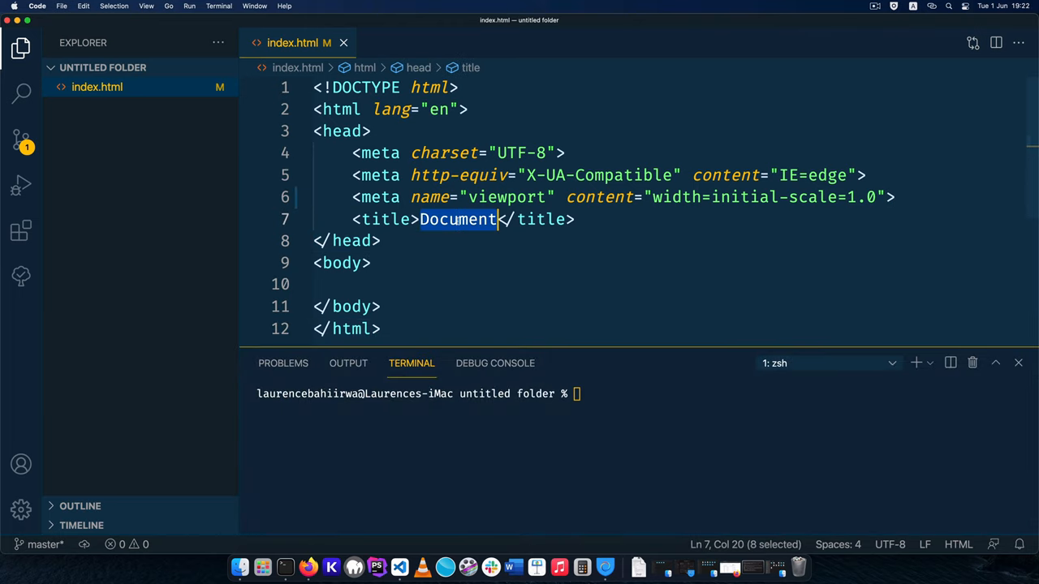
# - Change index.html's title to About Page and commit it on master as "Added title"
pyautogui.write('About Pa')
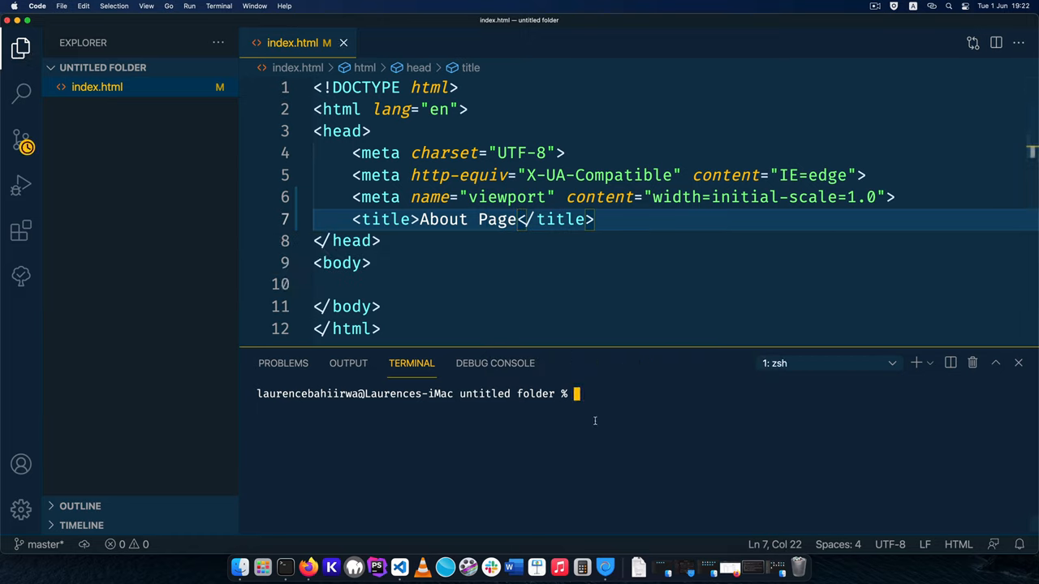
pyautogui.write('git add .')
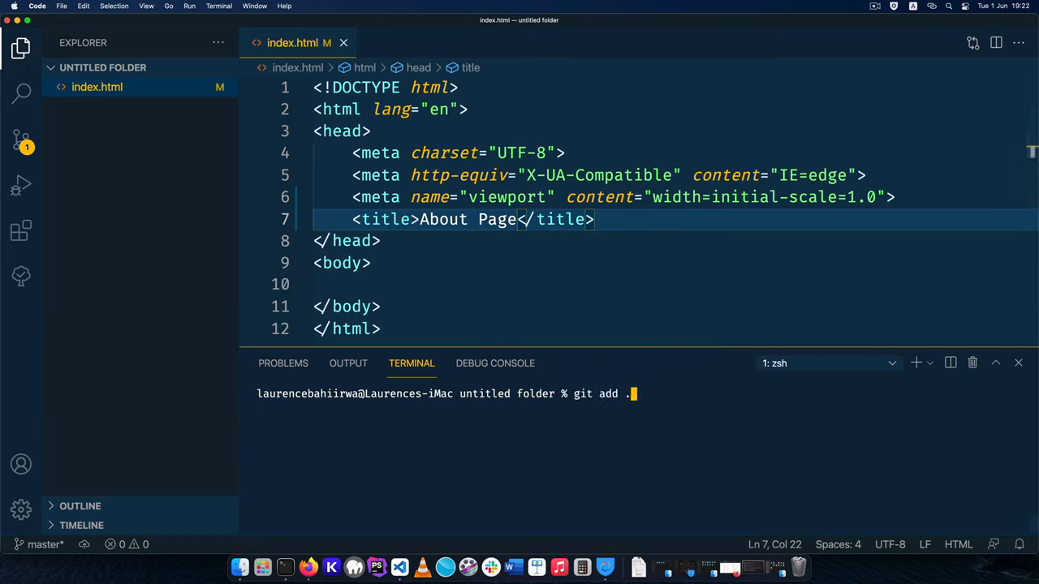
pyautogui.write('git commit')
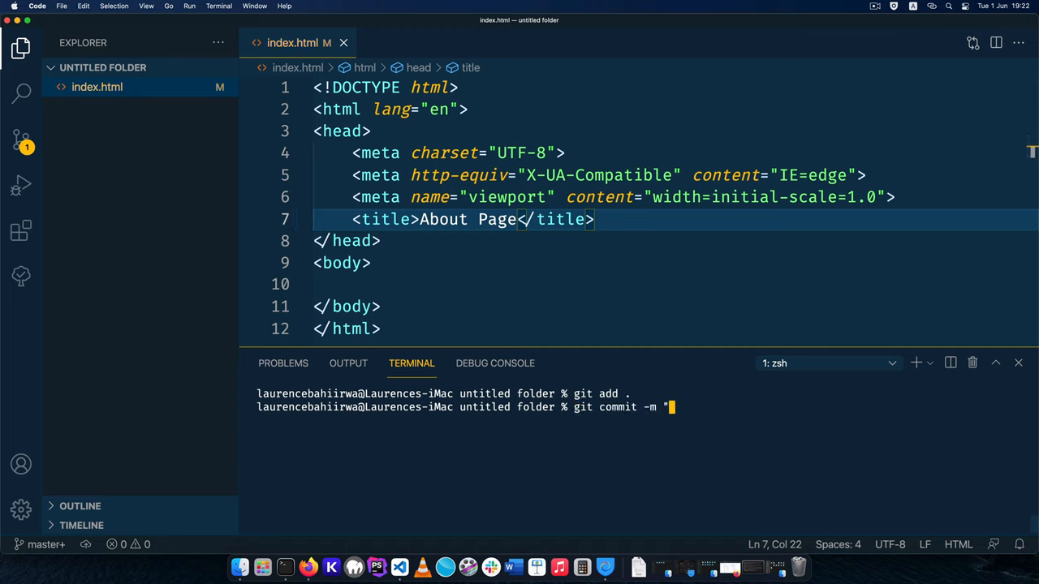
pyautogui.write('Added title"')
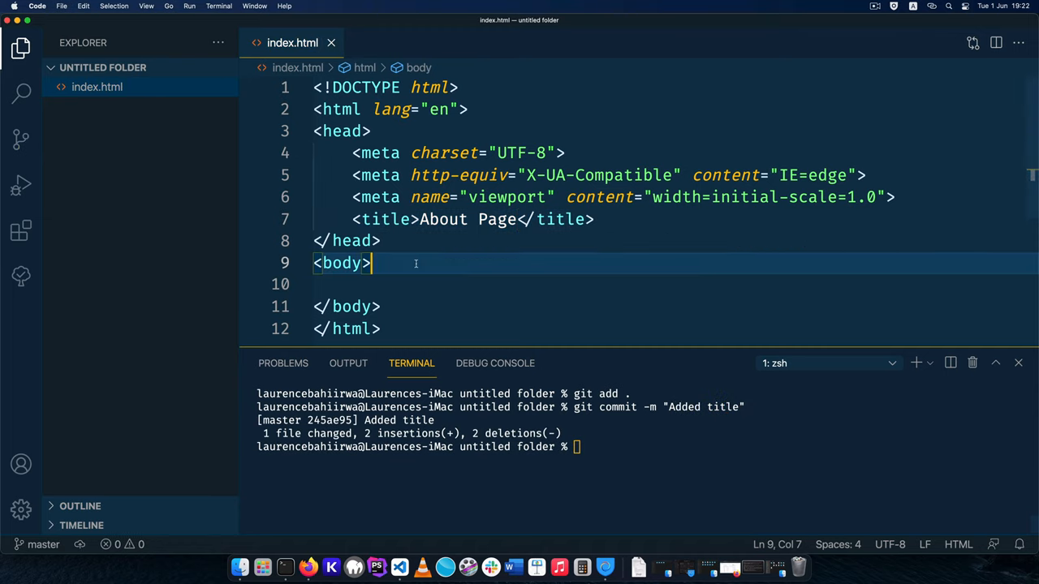
# - Expand div>ul>li into a div with a three-item list in the body and stage it with git add
pyautogui.write('di')
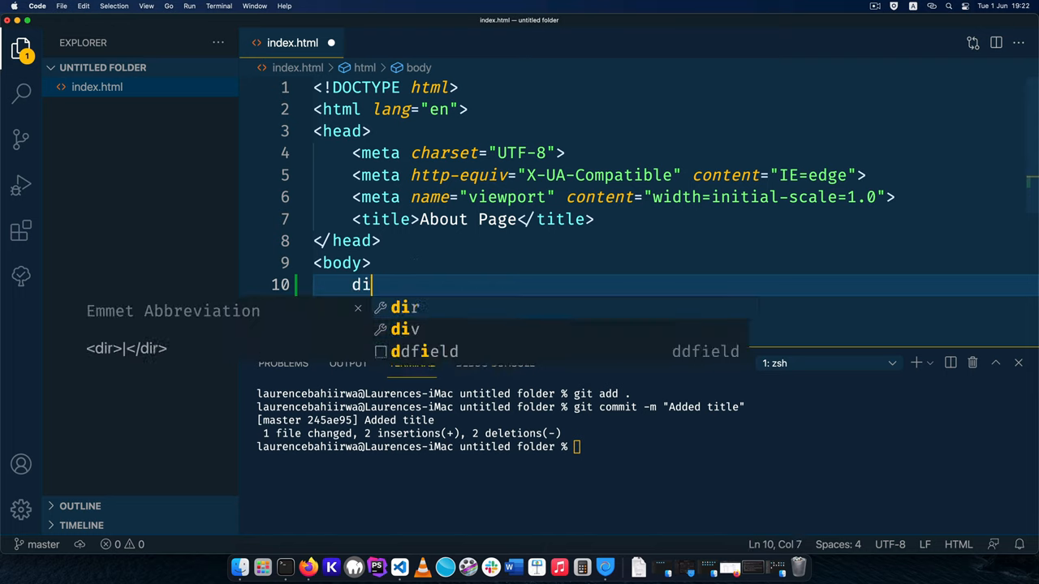
pyautogui.write('v>ul')
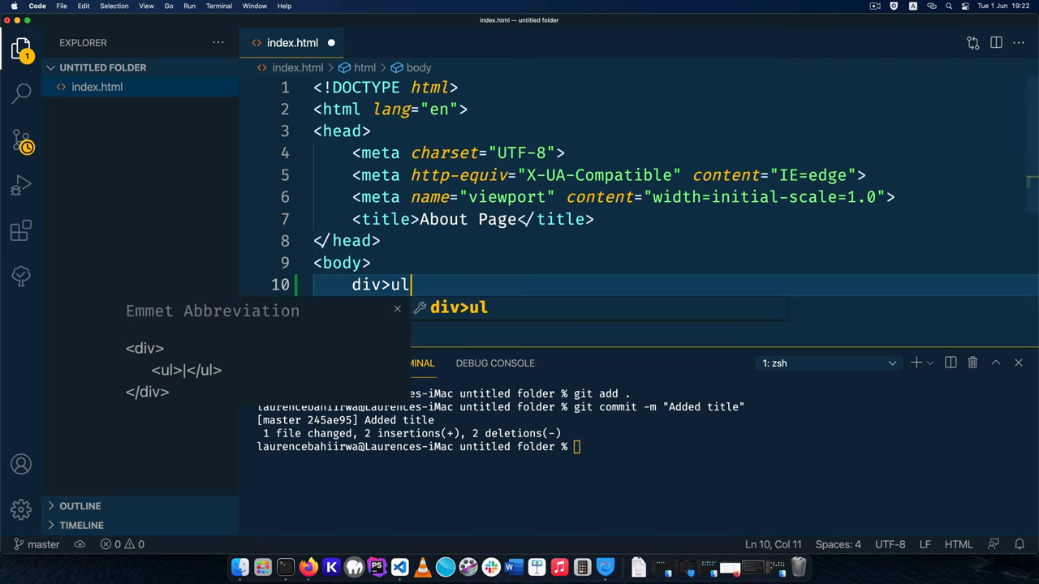
pyautogui.write('>li')
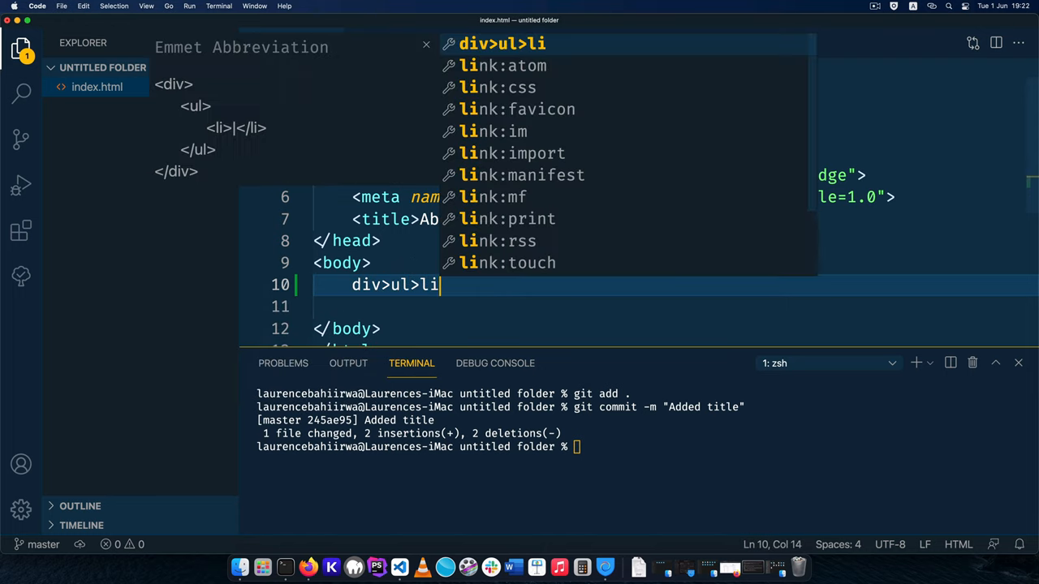
pyautogui.press('Tab')
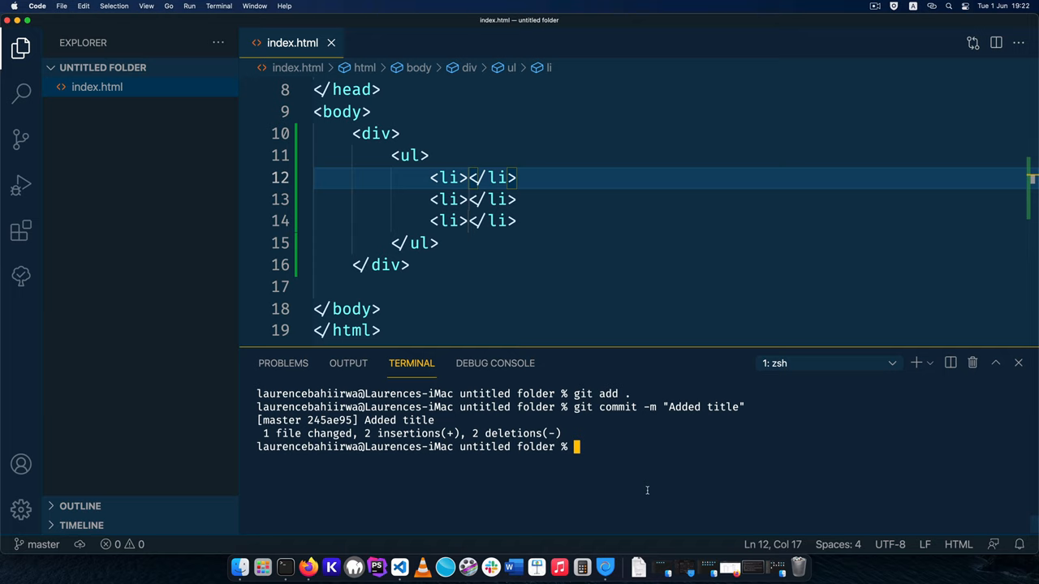
pyautogui.write('git add .')
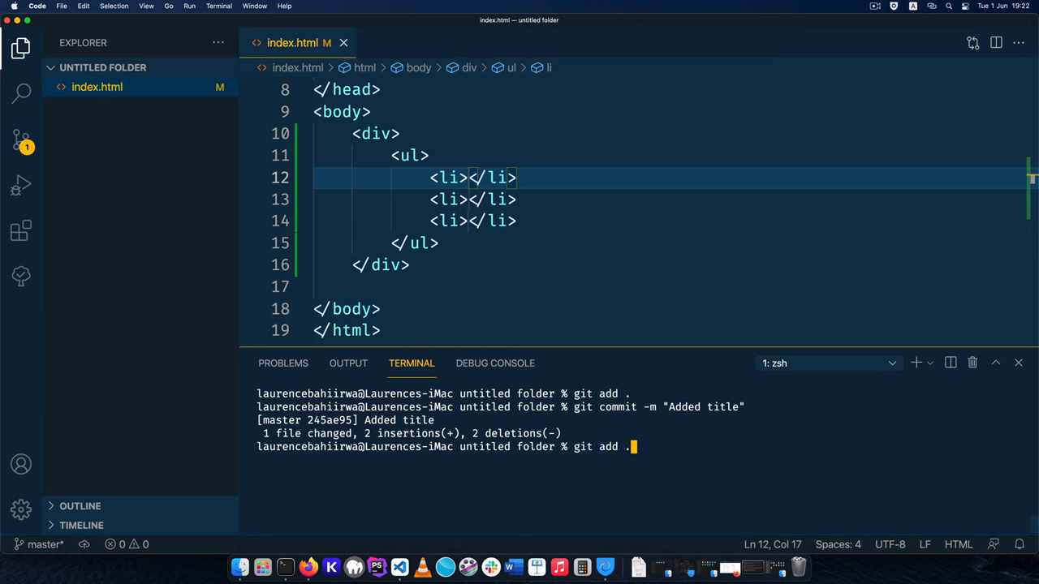
pyautogui.press('Enter')
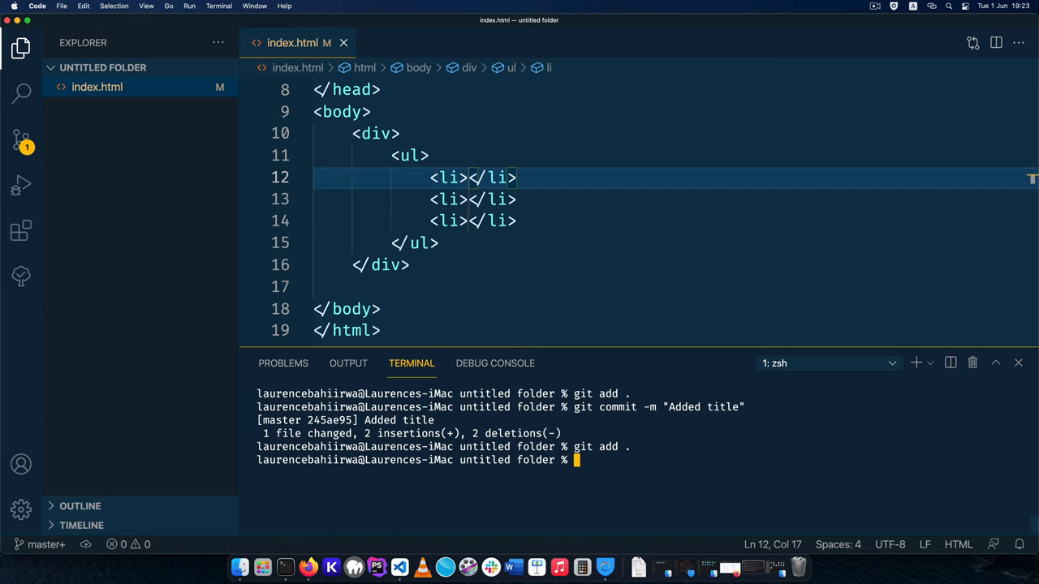
# - Run git stash to set the staged list changes aside, leaving the body empty
pyautogui.write('git st')
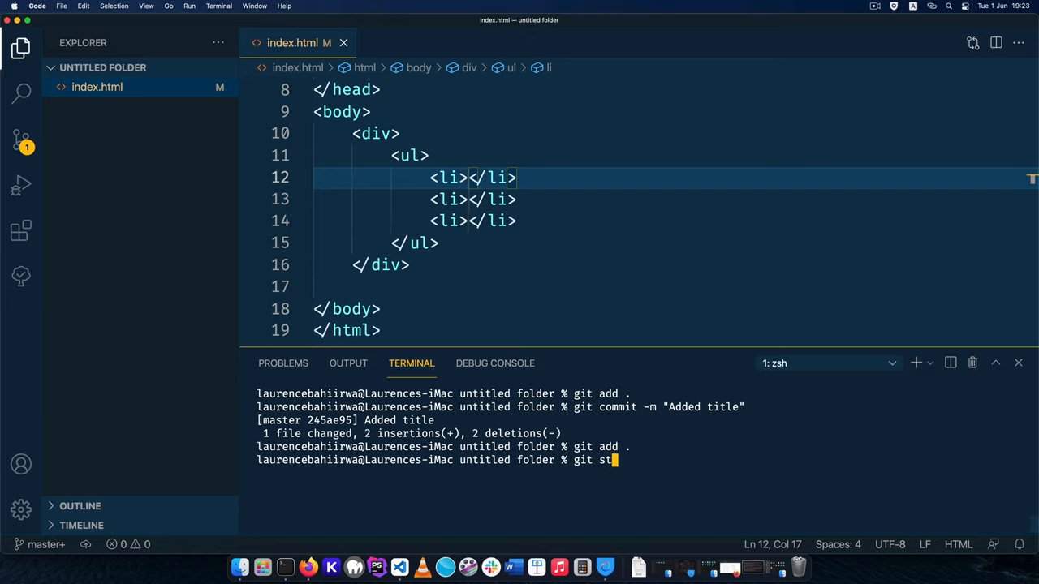
pyautogui.write('ash')
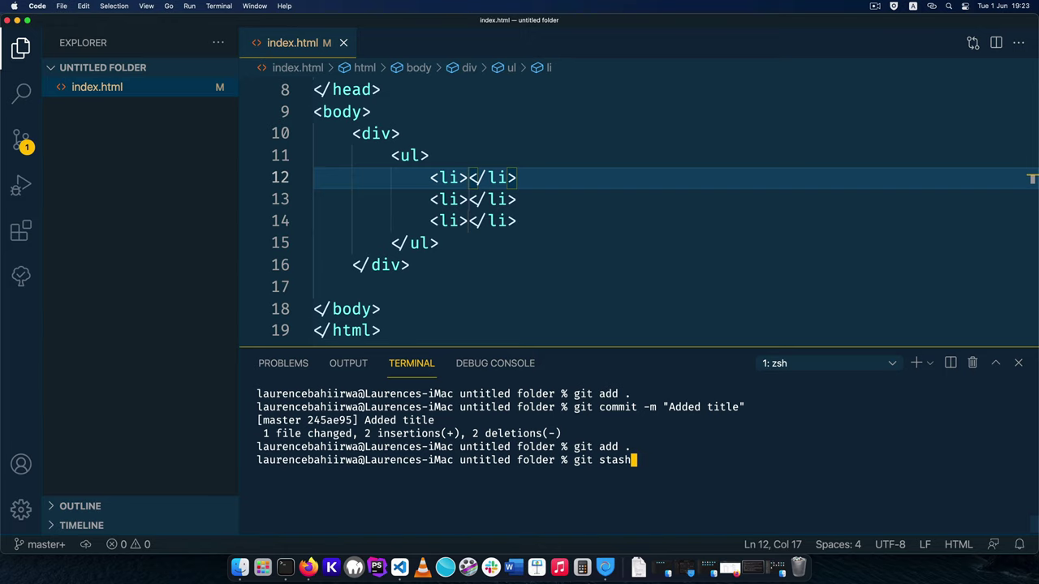
pyautogui.press('Enter')
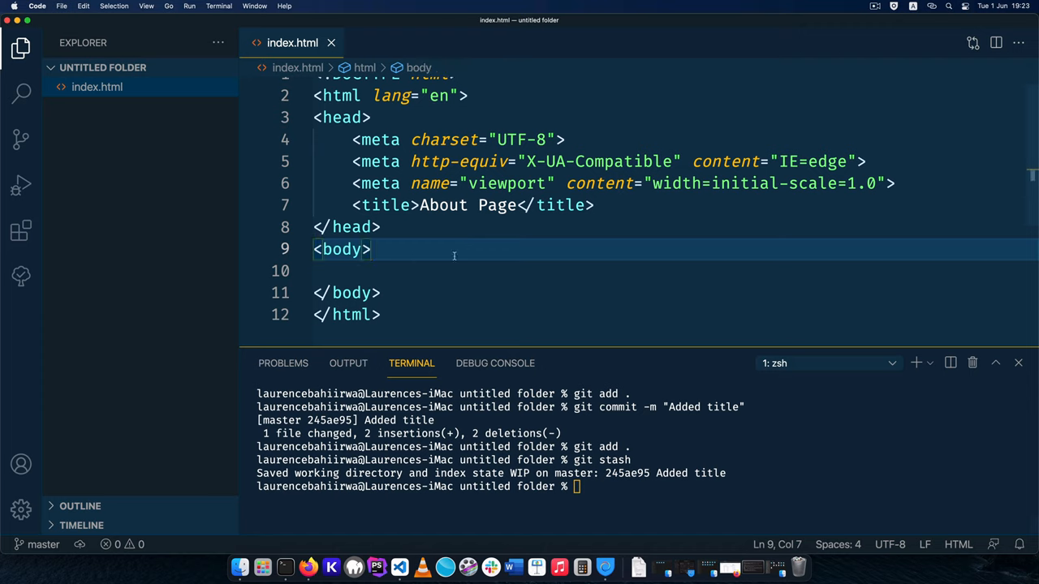
pyautogui.moveTo(734, 494)
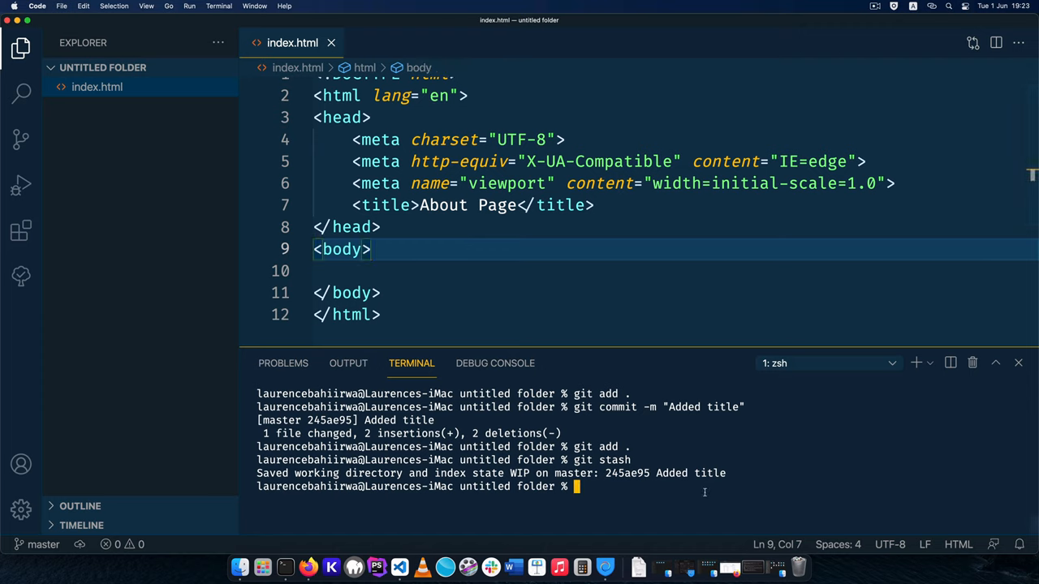
# - Create and check out branch new-feature, then git stash pop to restore the list markup
pyautogui.write('git check')
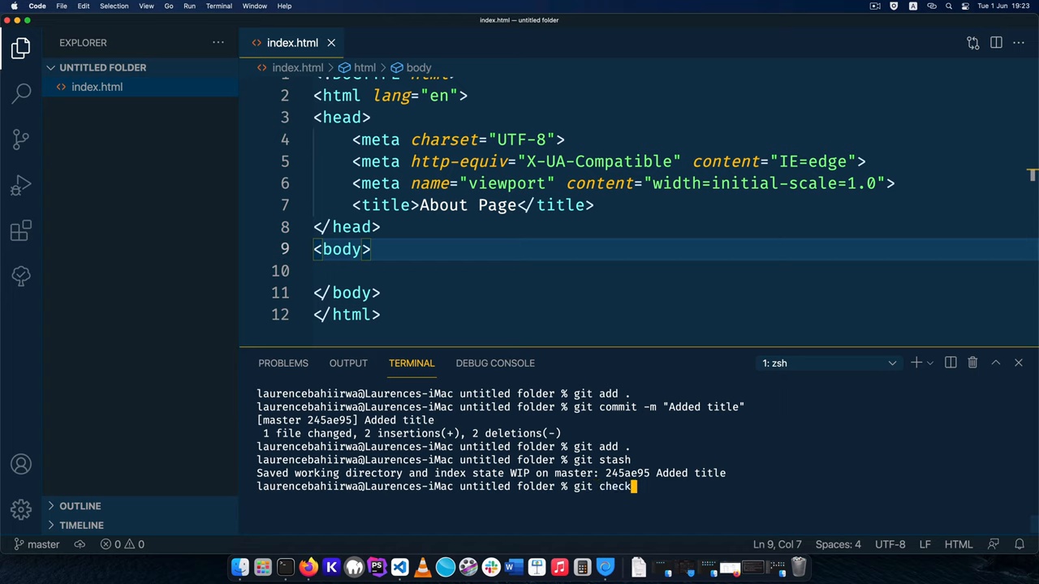
pyautogui.write('out -b')
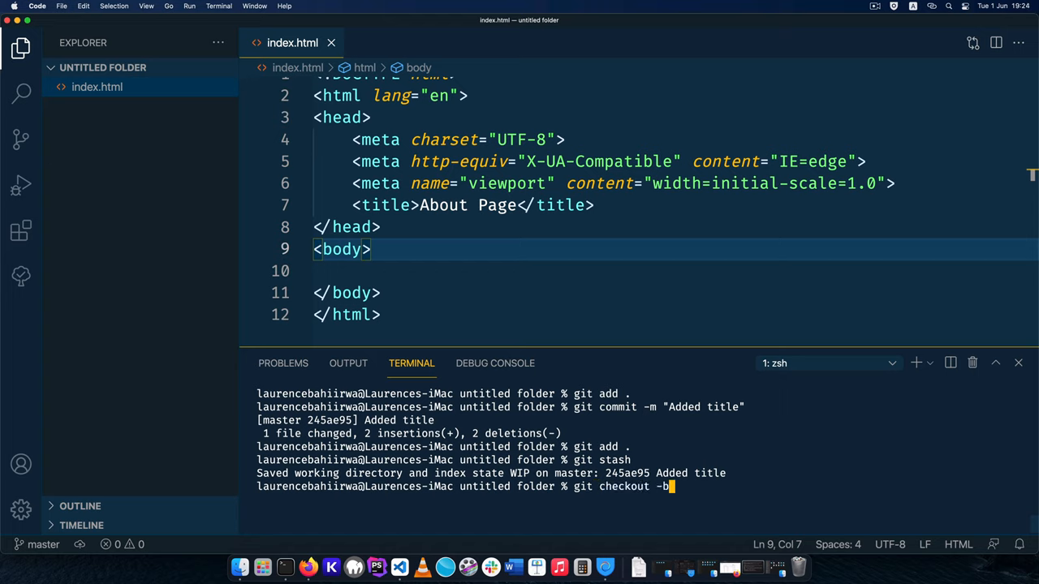
pyautogui.write('new-feature')
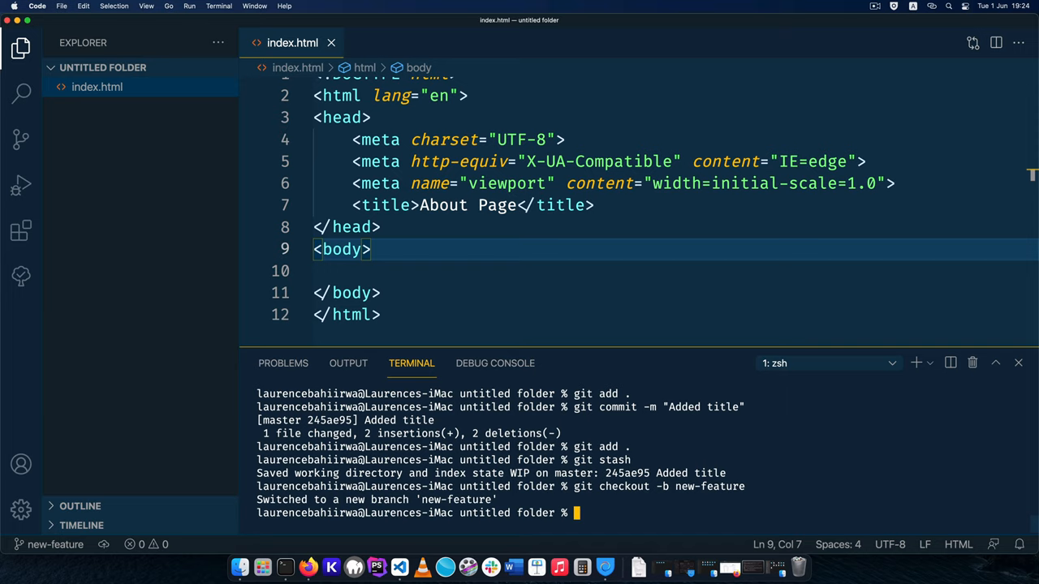
pyautogui.write('git stash')
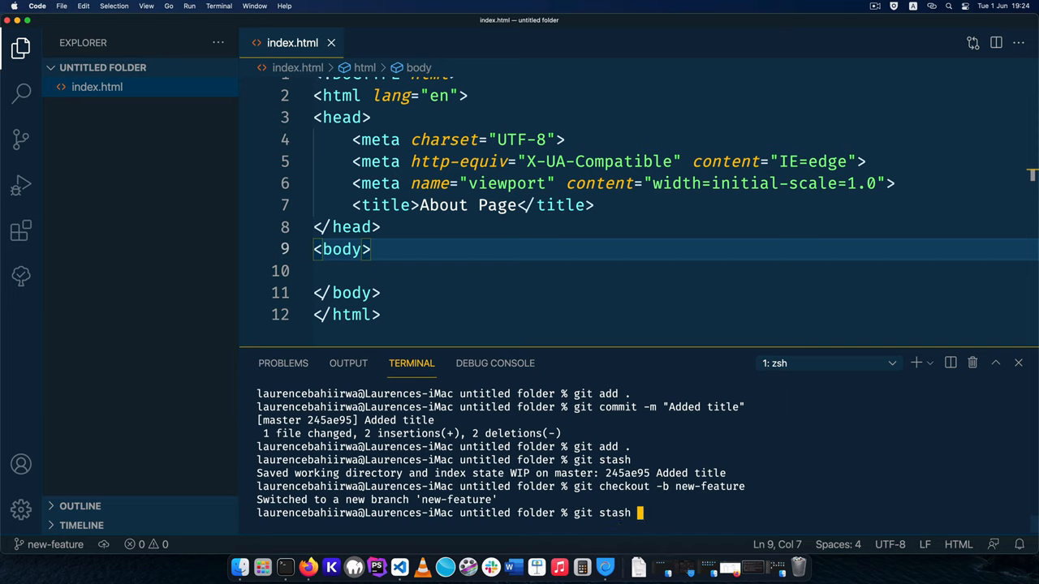
pyautogui.write('pop')
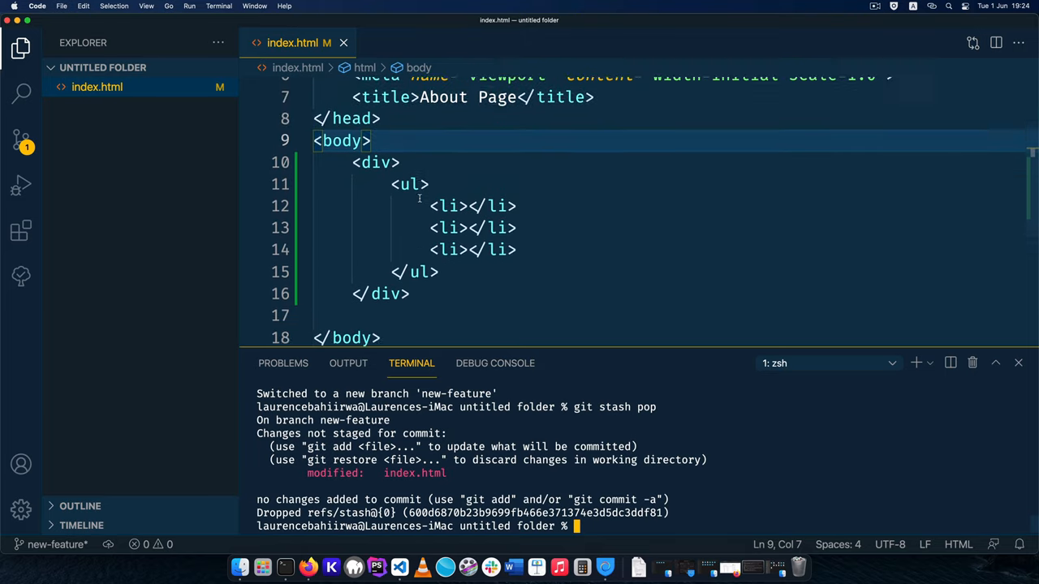
# - Stage and commit the list markup on new-feature as "New feature added"
pyautogui.write('git add .')
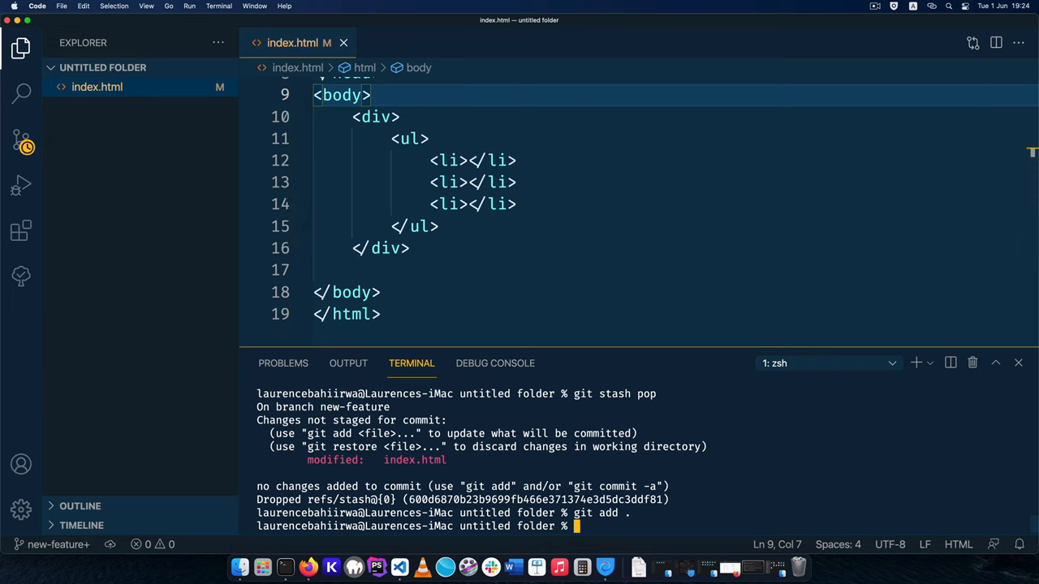
pyautogui.write('git commit')
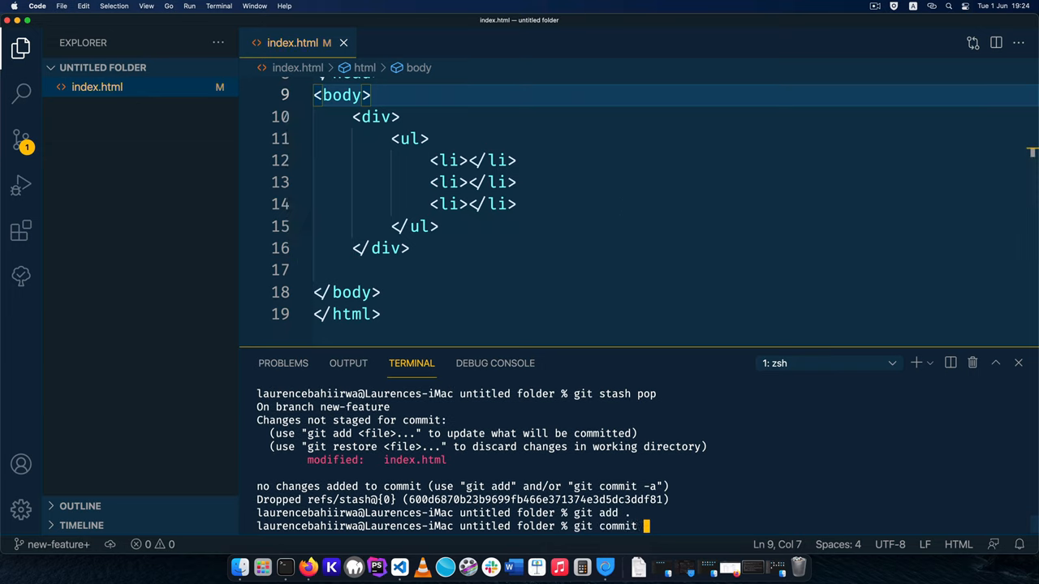
pyautogui.write('-m ""')
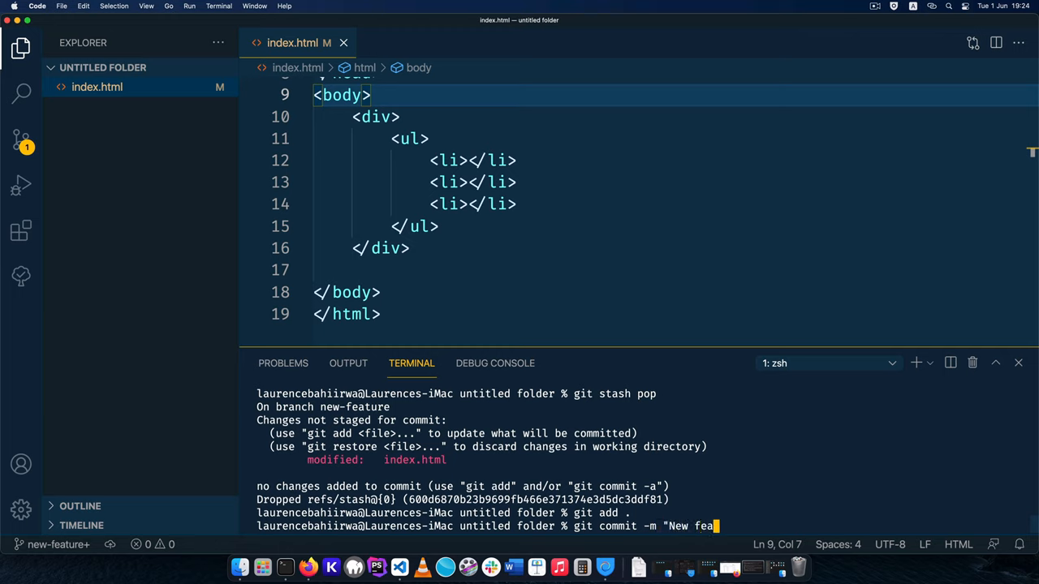
pyautogui.write('ture added')
pyautogui.press('Enter')
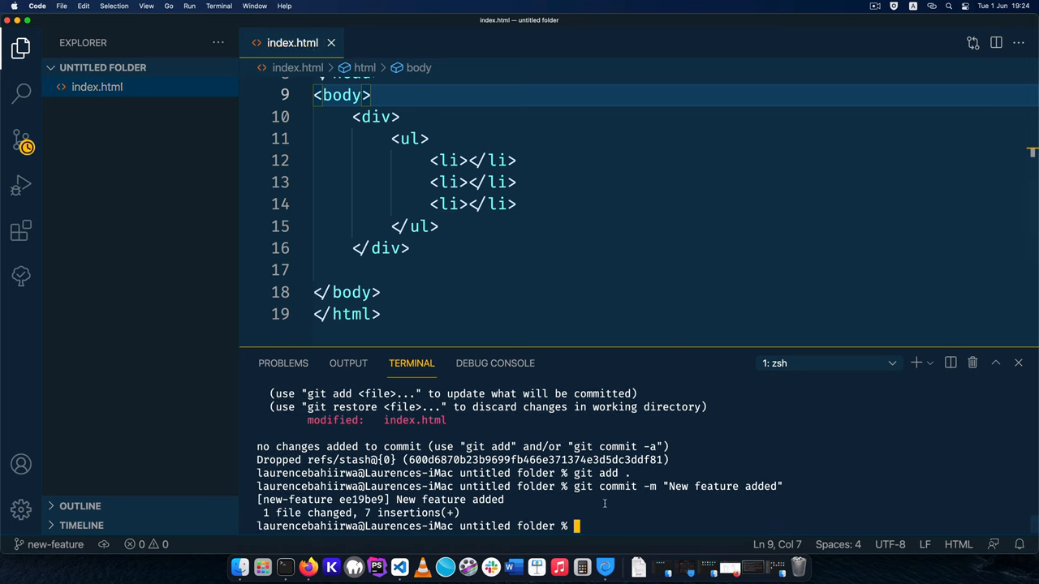
pyautogui.write('git b')
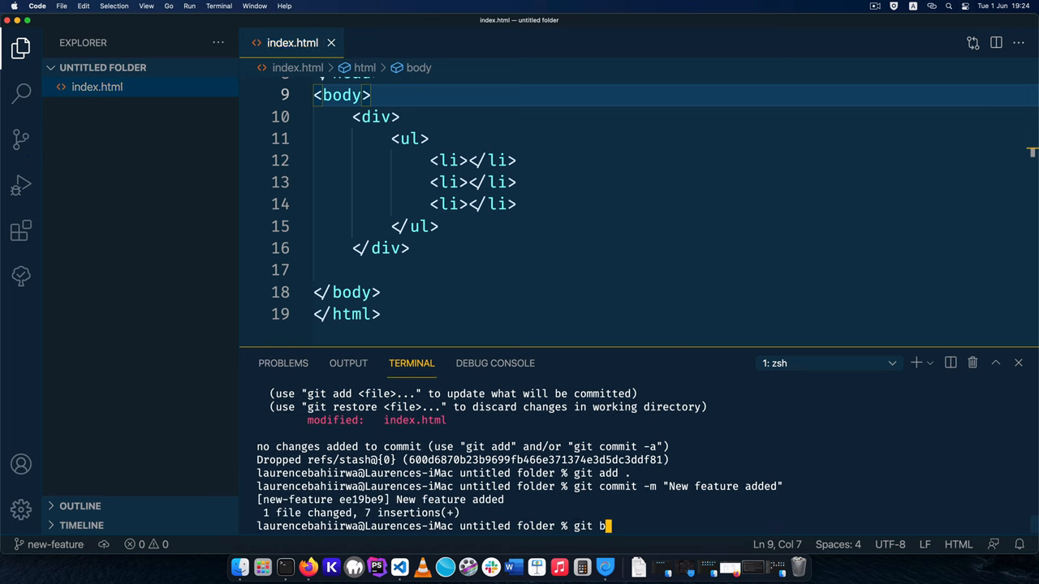
pyautogui.press('Enter')
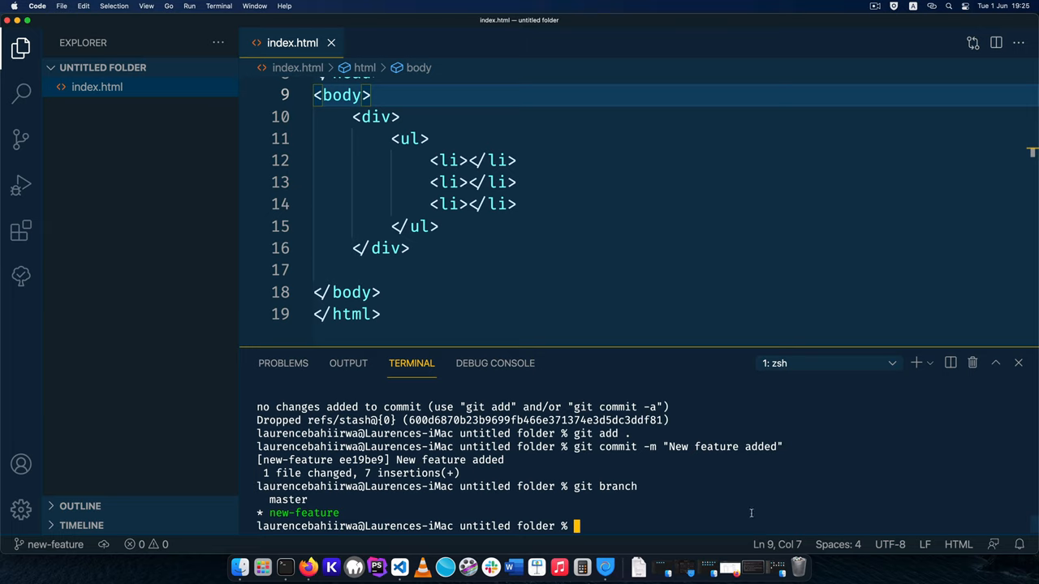
pyautogui.write('git checkout ma')
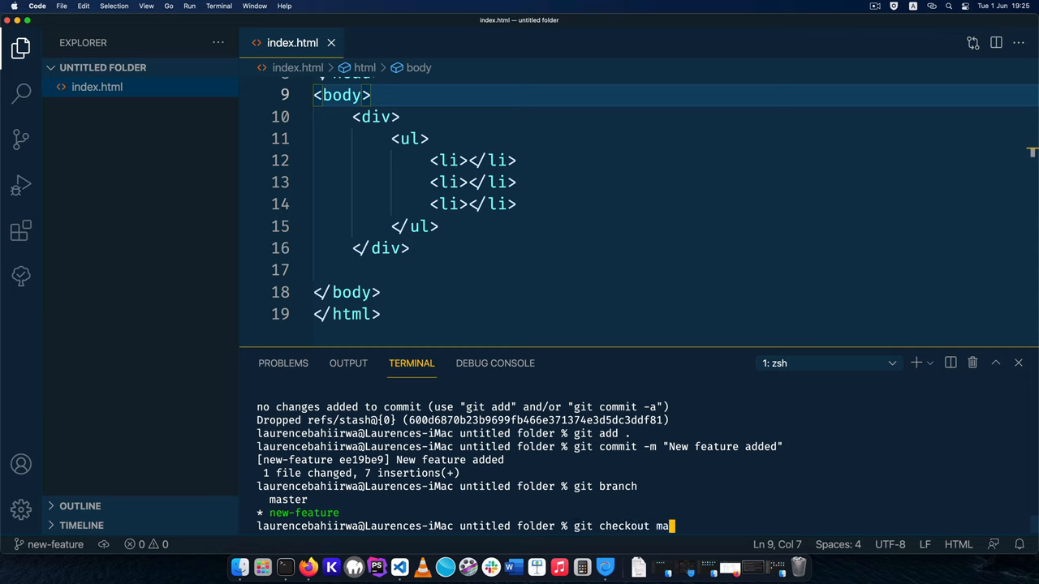
pyautogui.press('Enter')
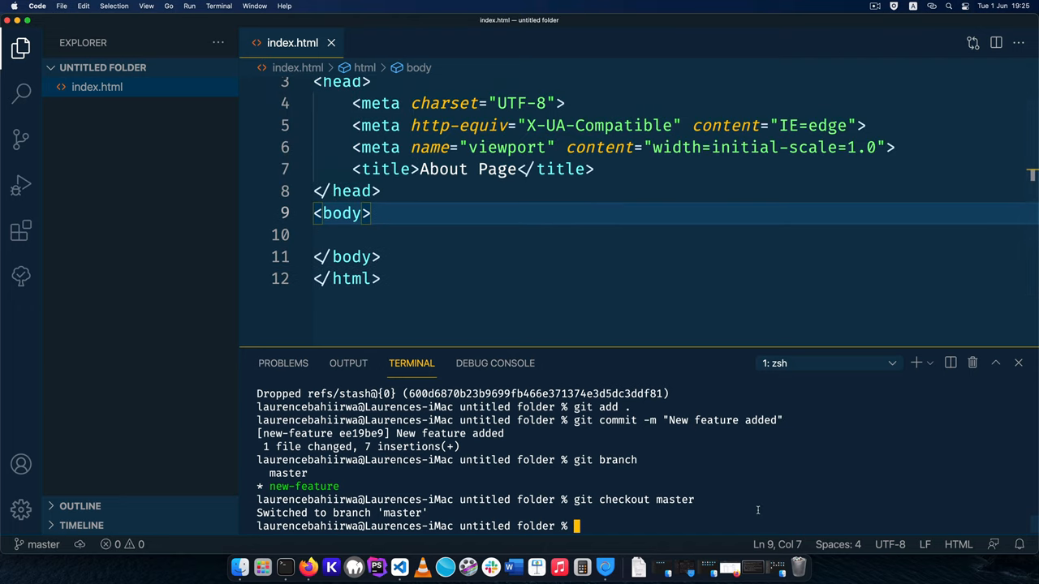
pyautogui.write('git checkout new')
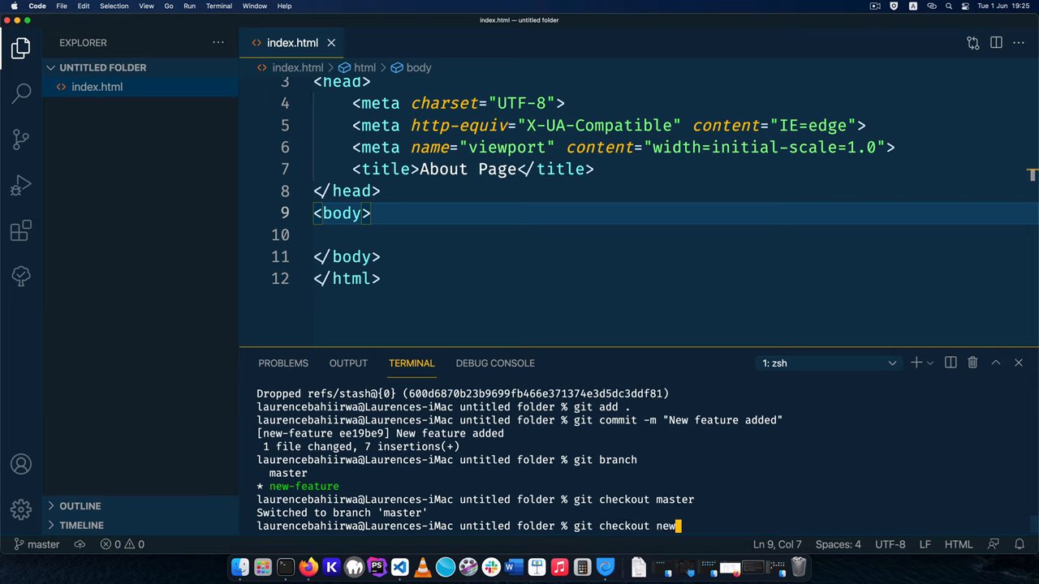
pyautogui.press('Enter')
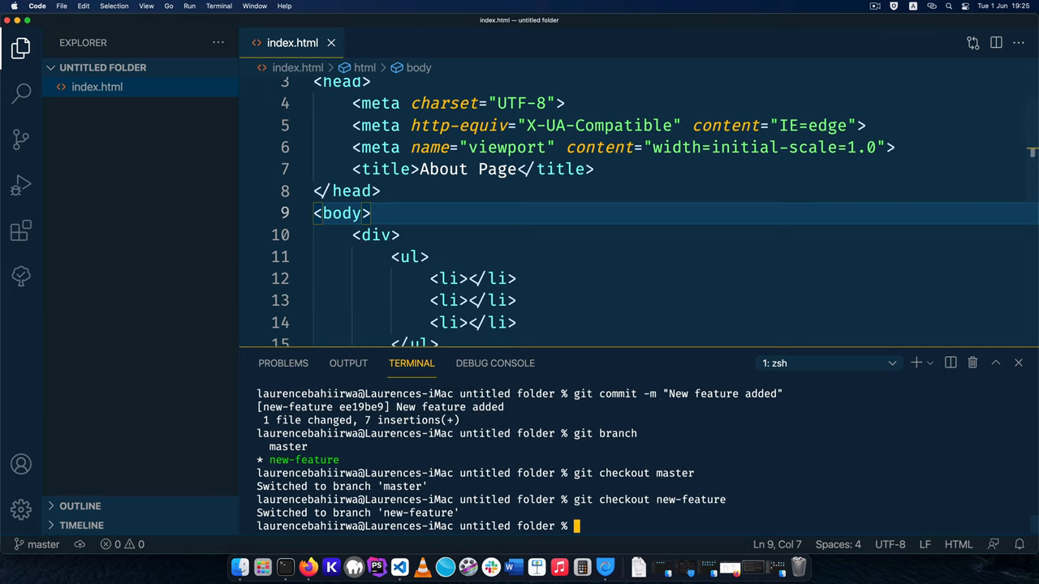